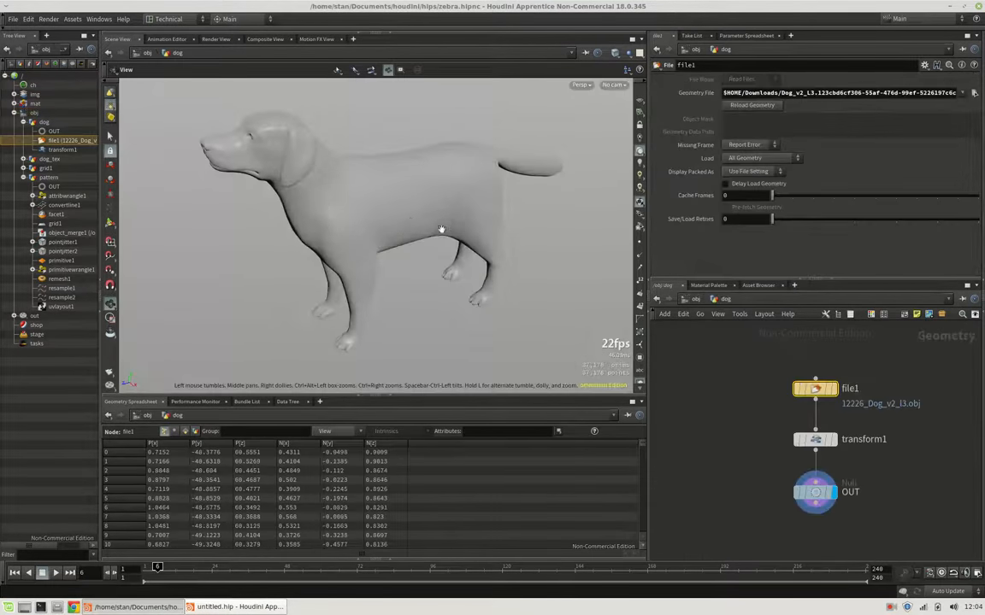
Orbit around the finished patched dog before starting a new scene.
{"action": "left_click_drag", "start_coordinate": [441, 229], "coordinate": [453, 198]}
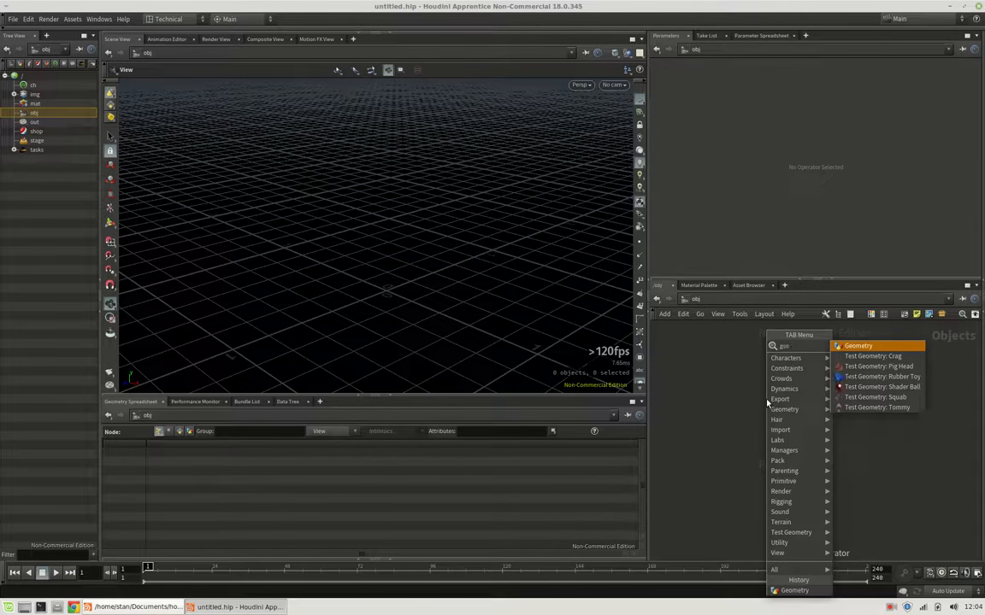
Load the dog .obj into a new Geometry object and transform it with scale 0.01, rotate X -90.
{"action": "left_click", "coordinate": [858, 345]}
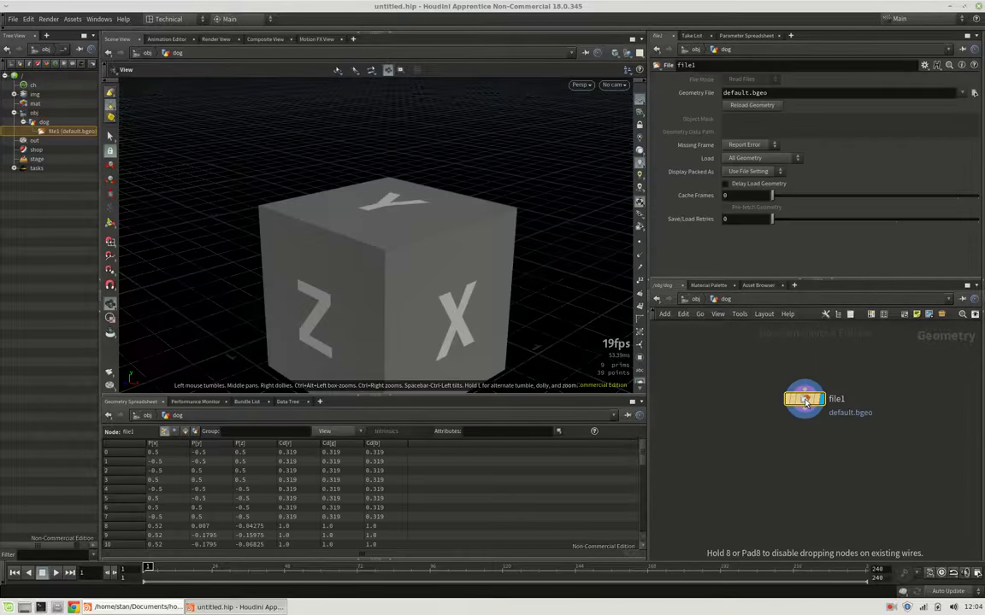
{"action": "left_click", "coordinate": [974, 92]}
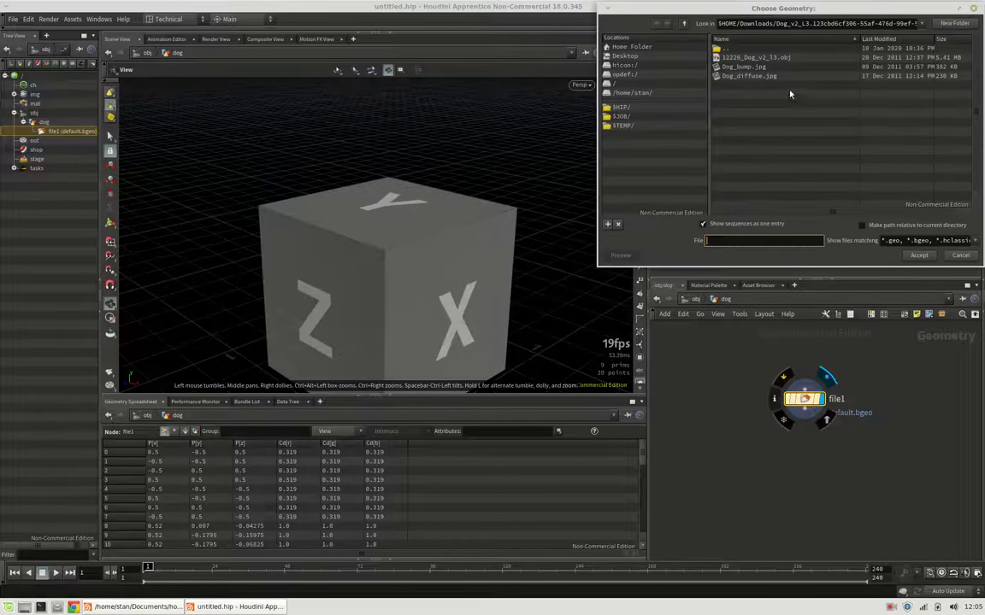
{"action": "left_click", "coordinate": [919, 254]}
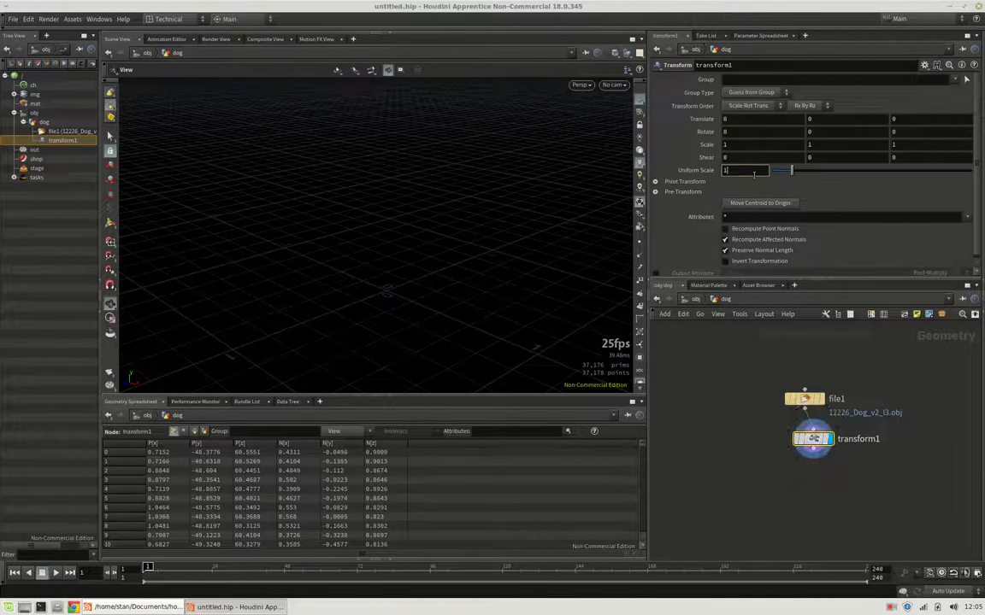
{"action": "type", "text": "0.01"}
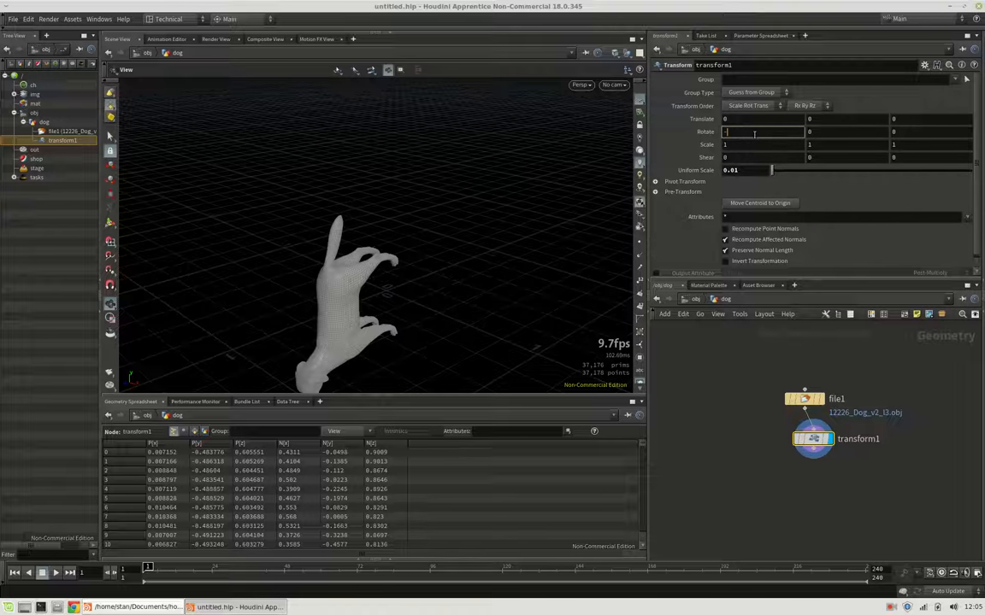
{"action": "type", "text": "-90"}
{"action": "type", "text": "g"}
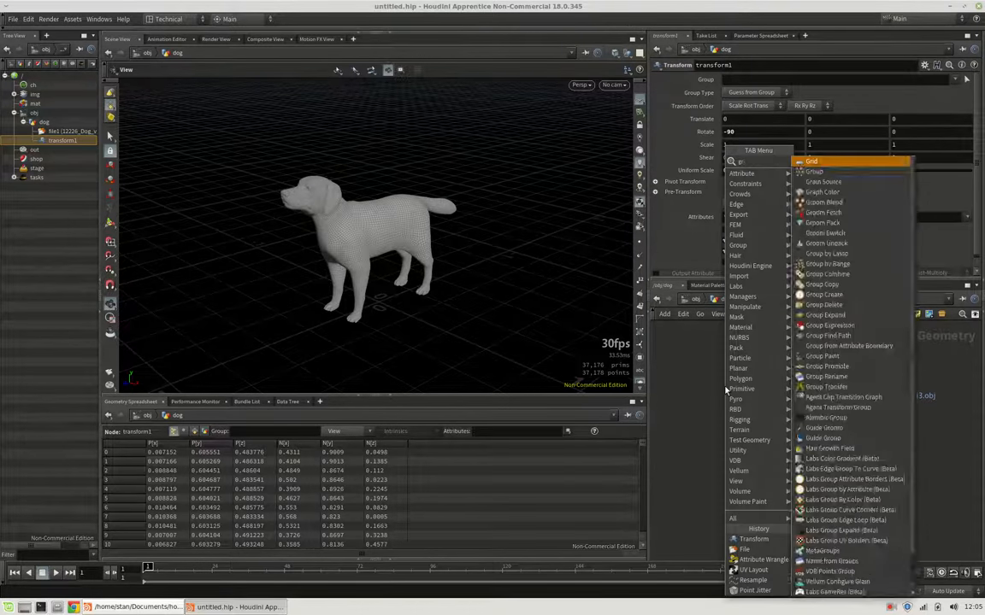
Add a size-1 Grid and a Facet with Unique Points so faces no longer share points.
{"action": "left_click", "coordinate": [820, 160]}
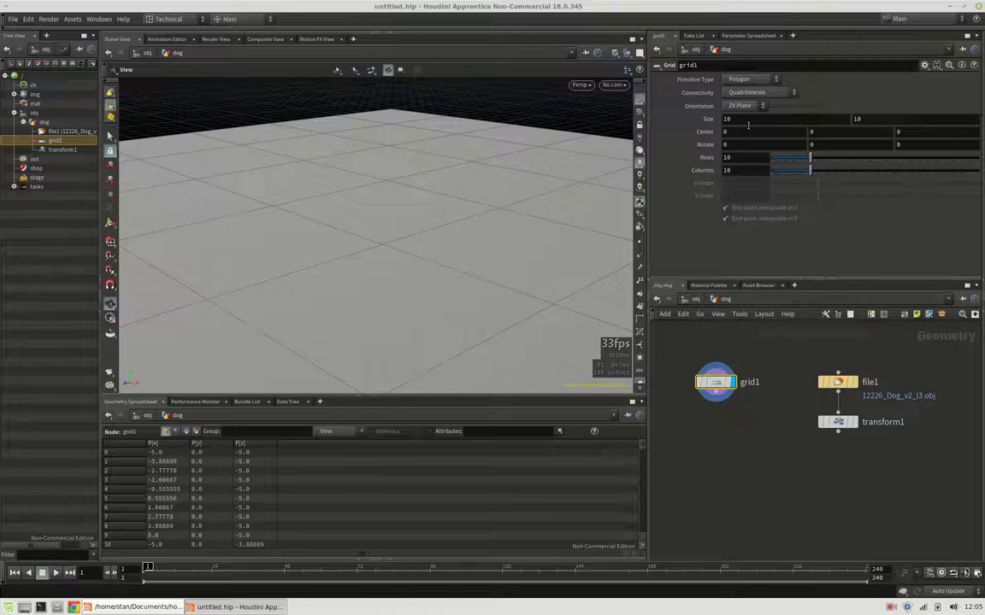
{"action": "type", "text": "1"}
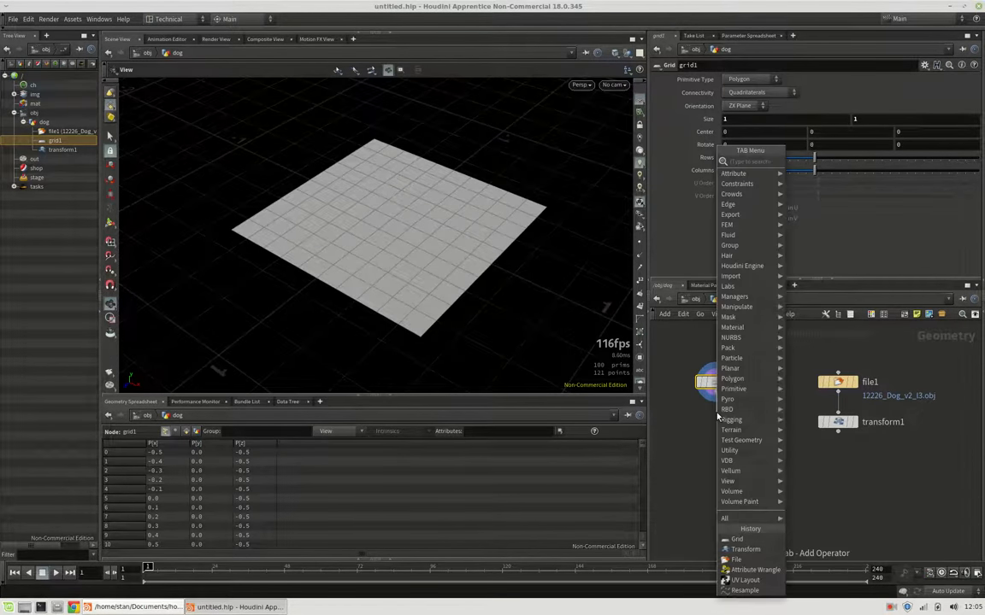
{"action": "left_click", "coordinate": [716, 383]}
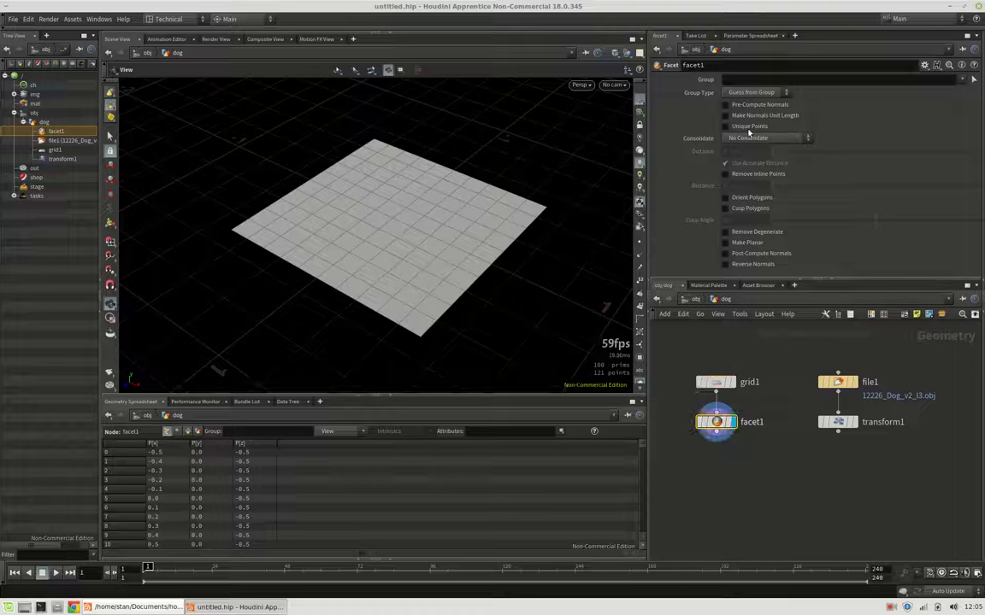
{"action": "left_click", "coordinate": [725, 127]}
{"action": "type", "text": "prim"}
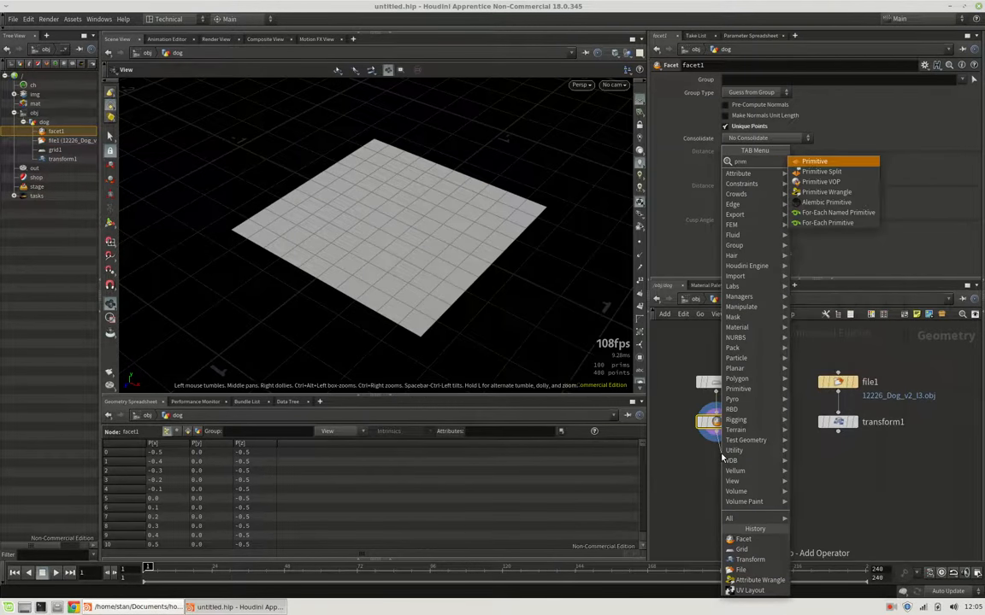
Add a Primitive SOP with per-face transforms enabled after the facet.
{"action": "left_click", "coordinate": [814, 161]}
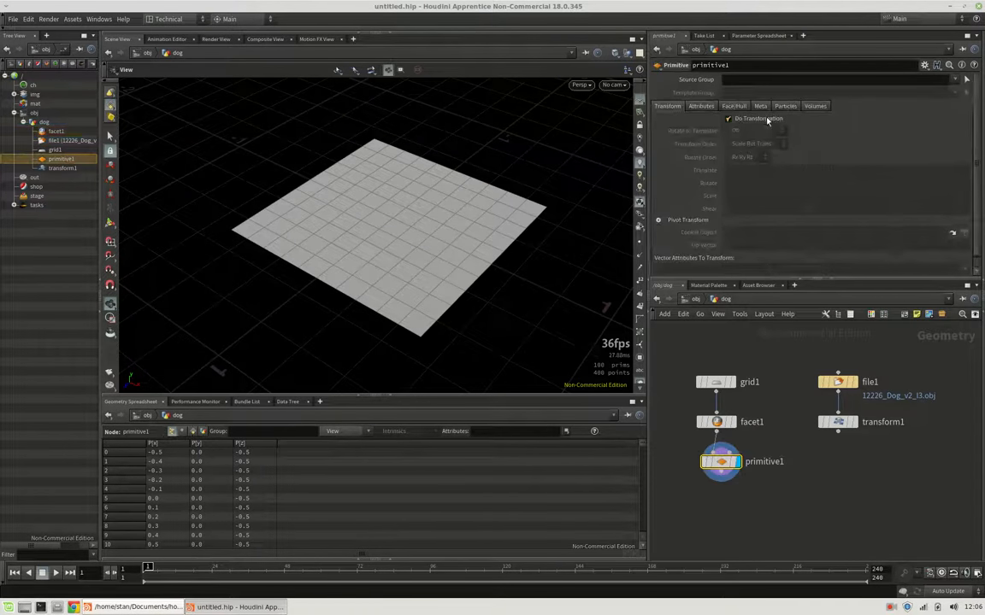
{"action": "left_click", "coordinate": [728, 118]}
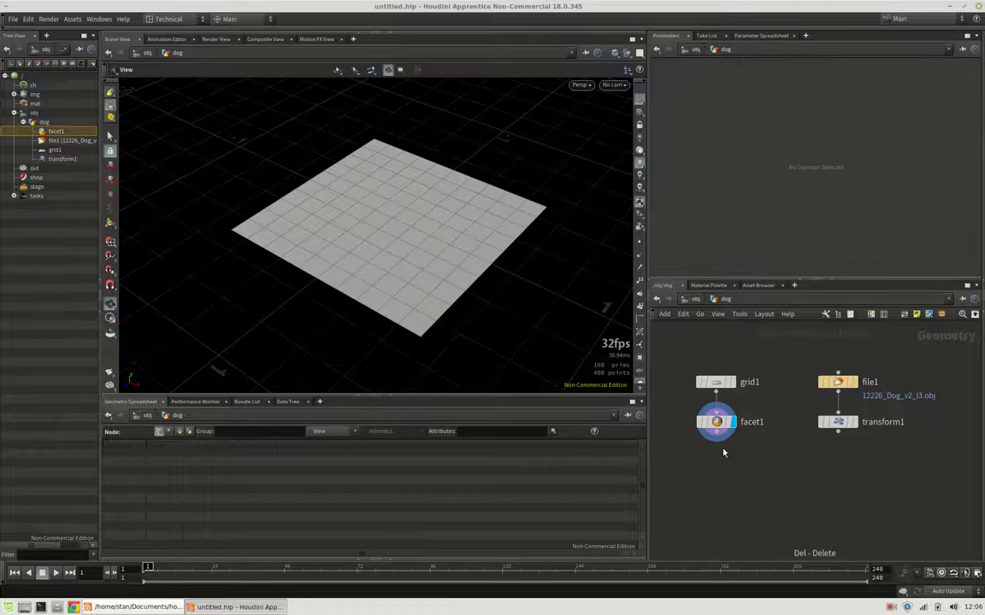
Remove the Primitive SOP, then append a low-scale Point Jitter and a Resample to the grid chain.
{"action": "key", "text": "Tab"}
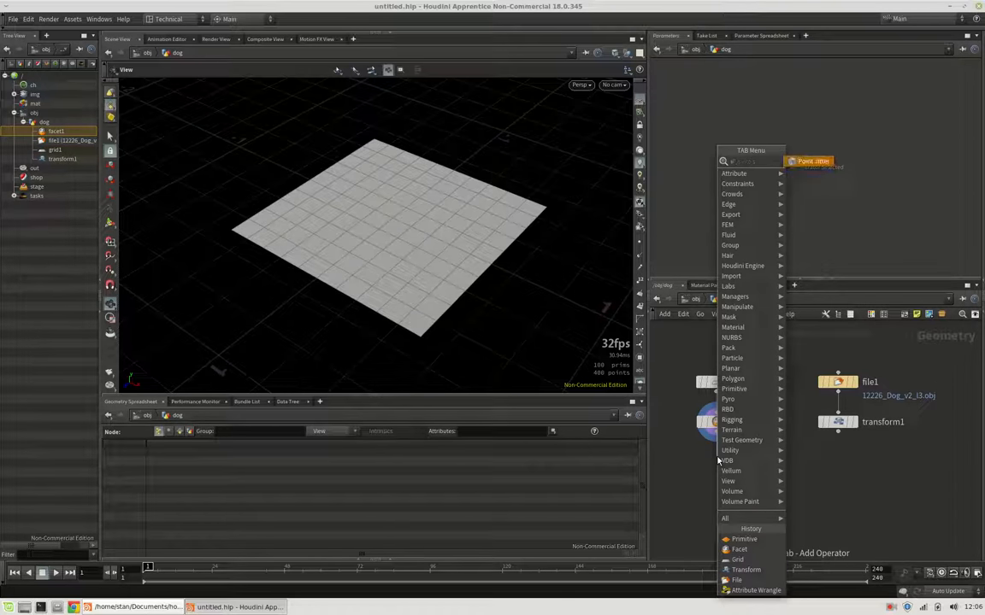
{"action": "left_click", "coordinate": [812, 161]}
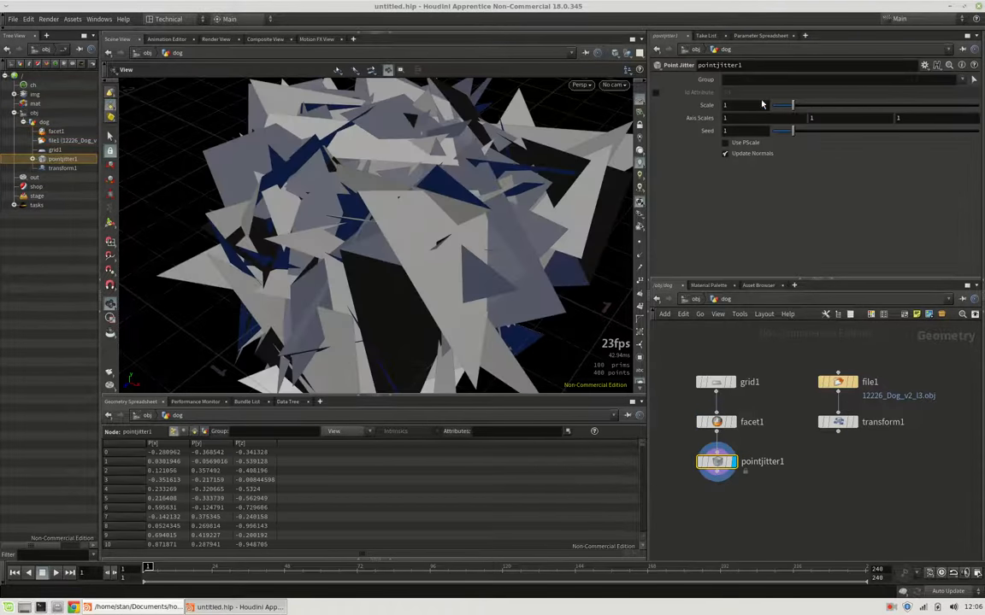
{"action": "left_click_drag", "start_coordinate": [783, 104], "coordinate": [775, 104]}
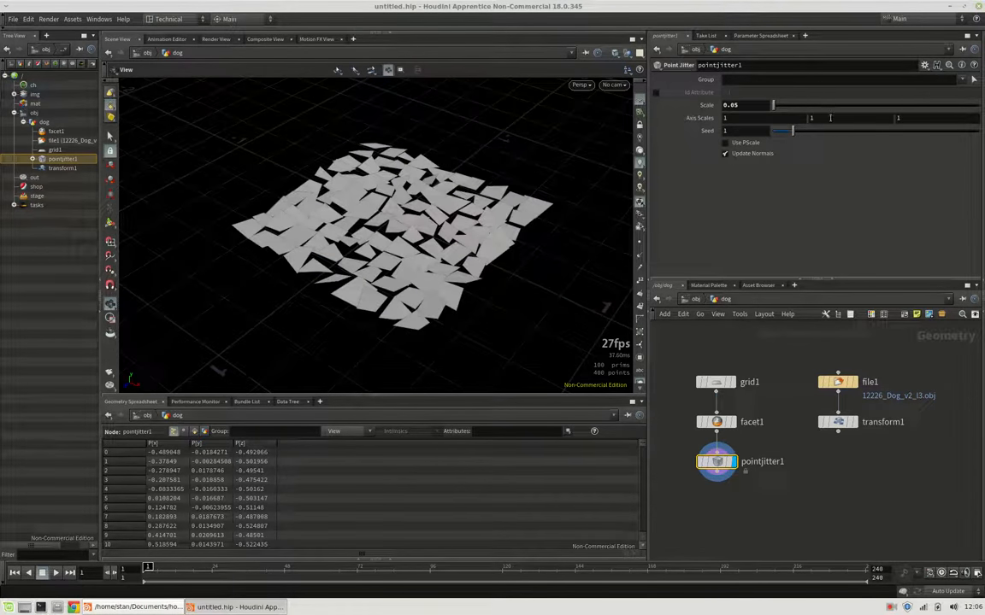
{"action": "left_click", "coordinate": [841, 118]}
{"action": "type", "text": "res"}
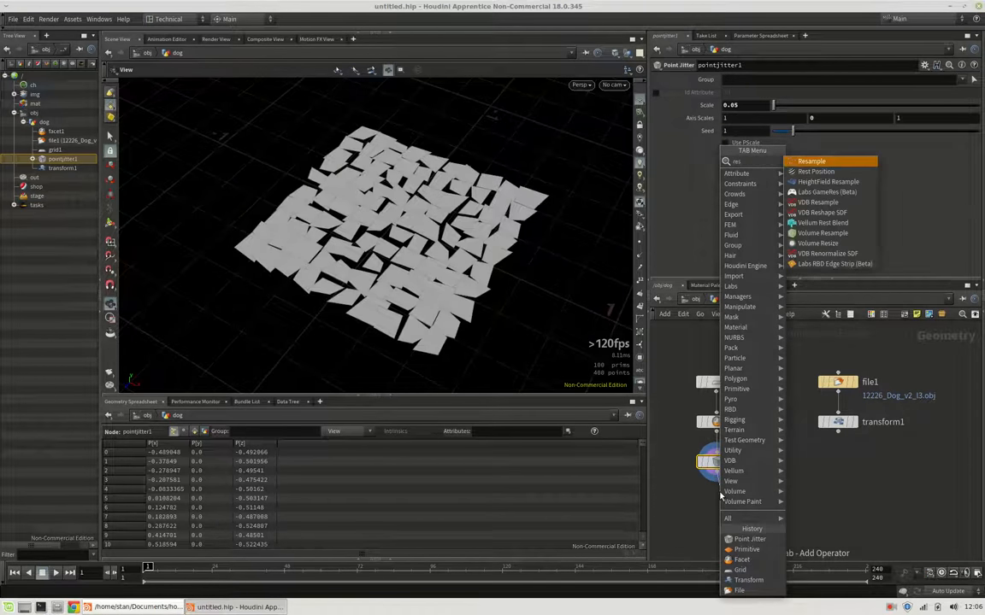
{"action": "left_click", "coordinate": [810, 160]}
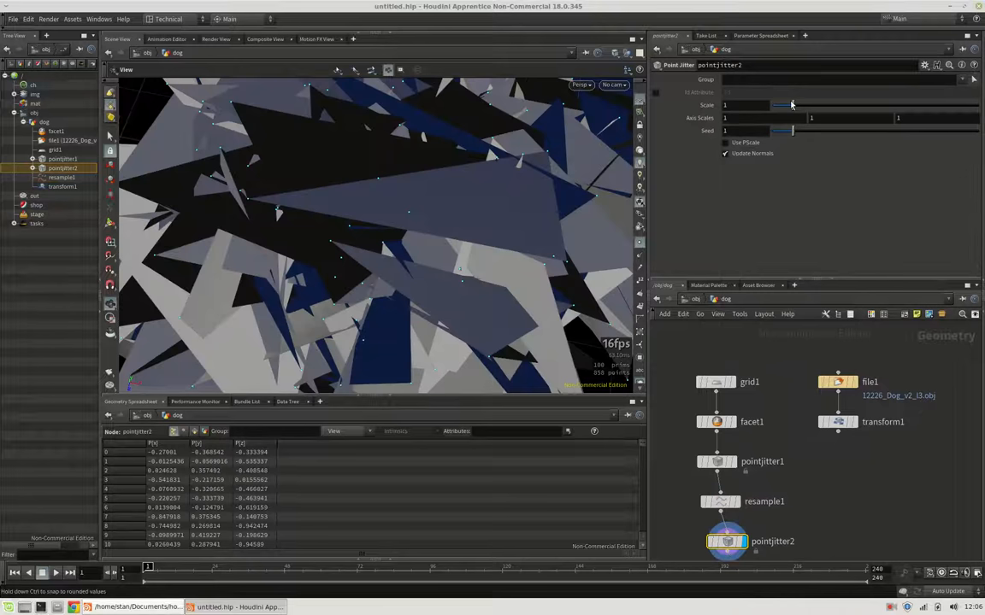
Add a second Point Jitter at scale 0.02 and look down on the overlapping patches.
{"action": "left_click_drag", "start_coordinate": [790, 104], "coordinate": [776, 105]}
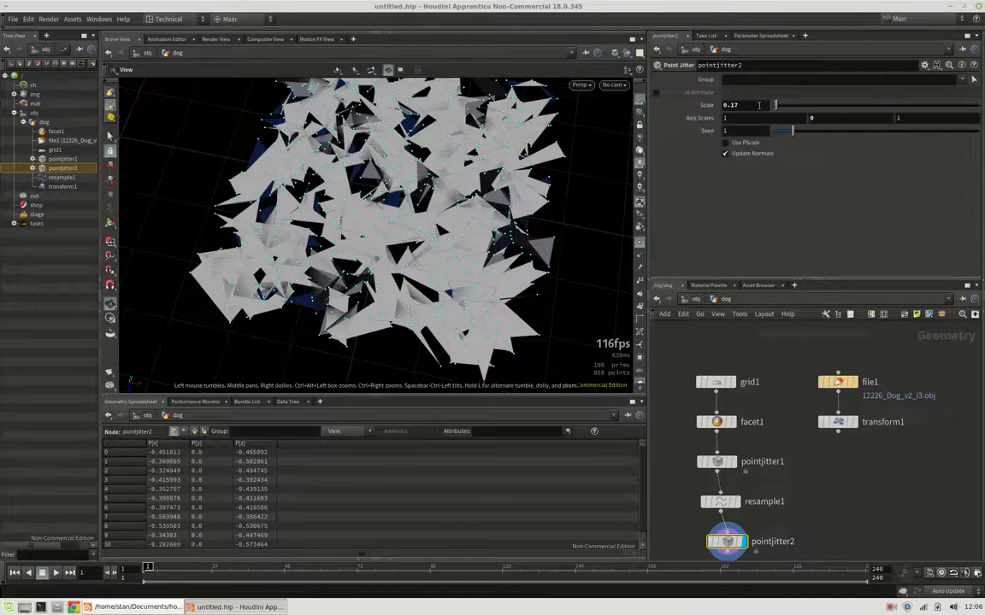
{"action": "type", "text": "0.02"}
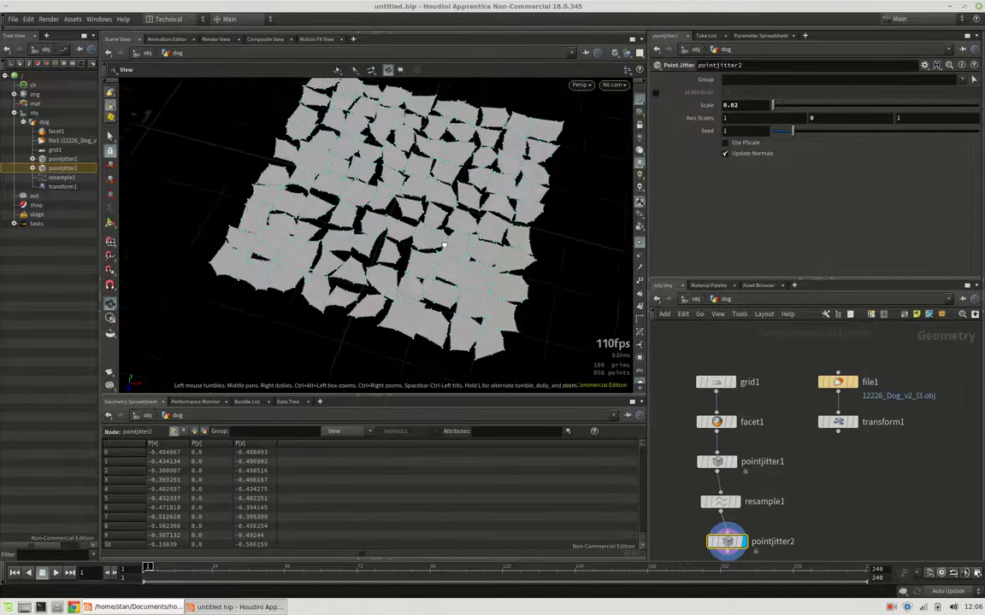
{"action": "left_click_drag", "start_coordinate": [445, 246], "coordinate": [557, 246]}
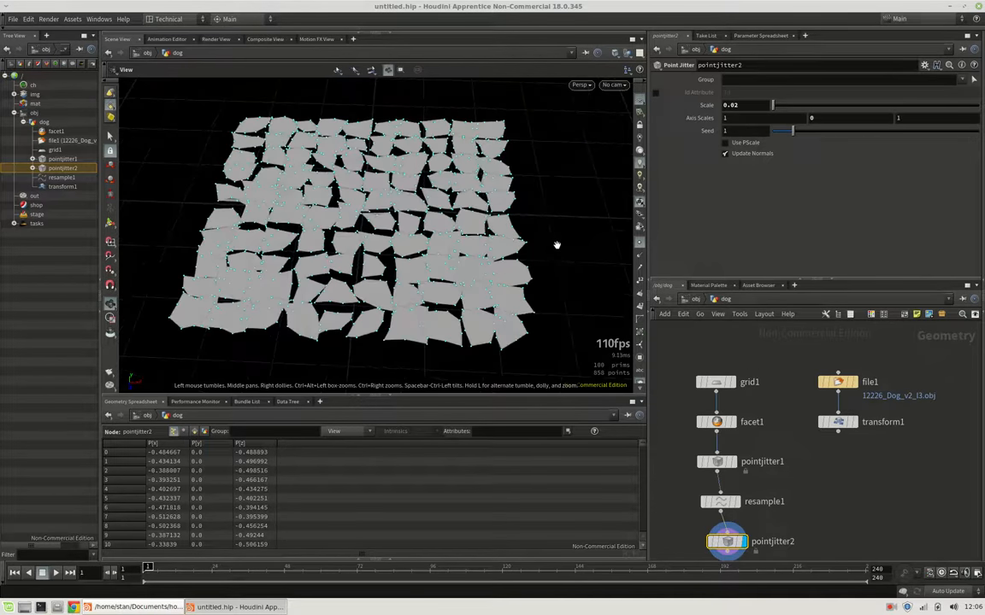
Append another Resample with subdivision curves and length 0.01, then lay out the nodes.
{"action": "left_click", "coordinate": [743, 105]}
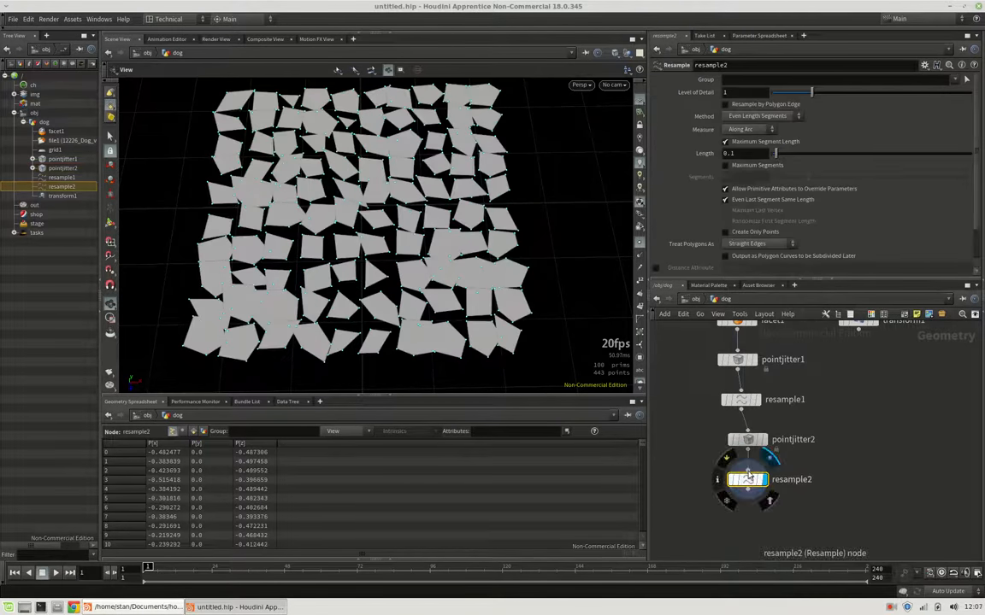
{"action": "left_click", "coordinate": [757, 242]}
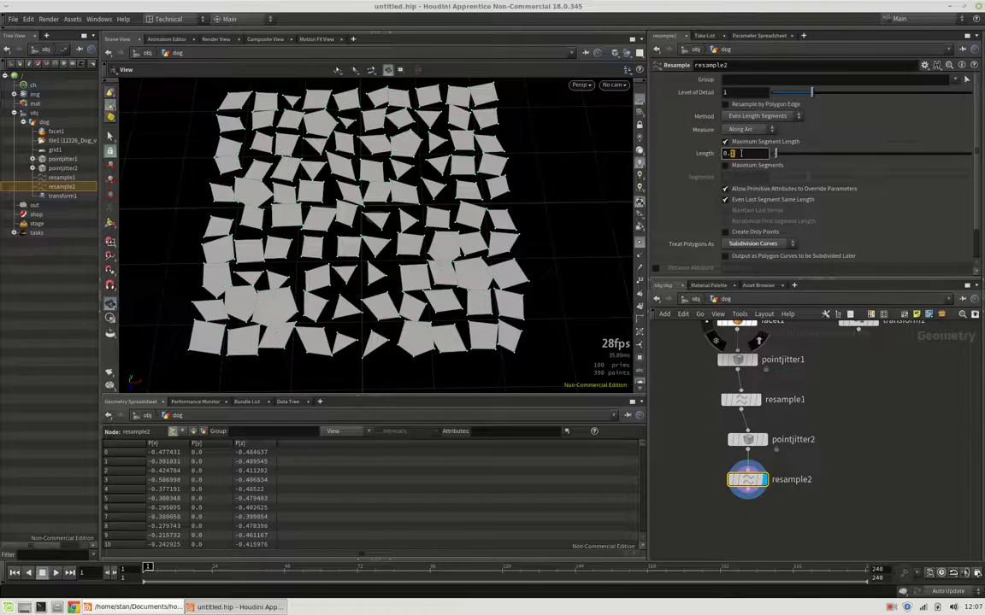
{"action": "type", "text": "0.01"}
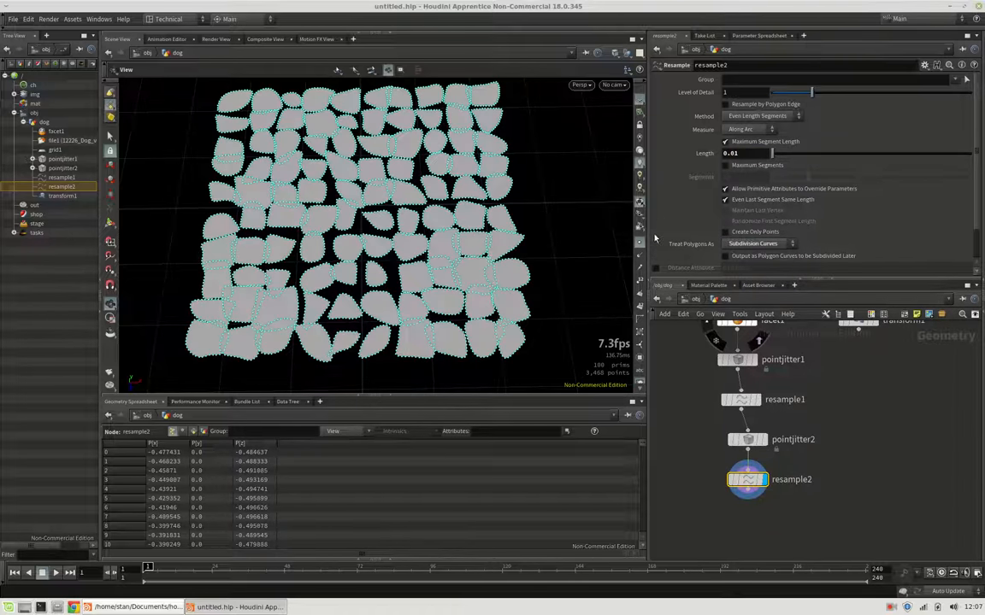
{"action": "left_click", "coordinate": [745, 438]}
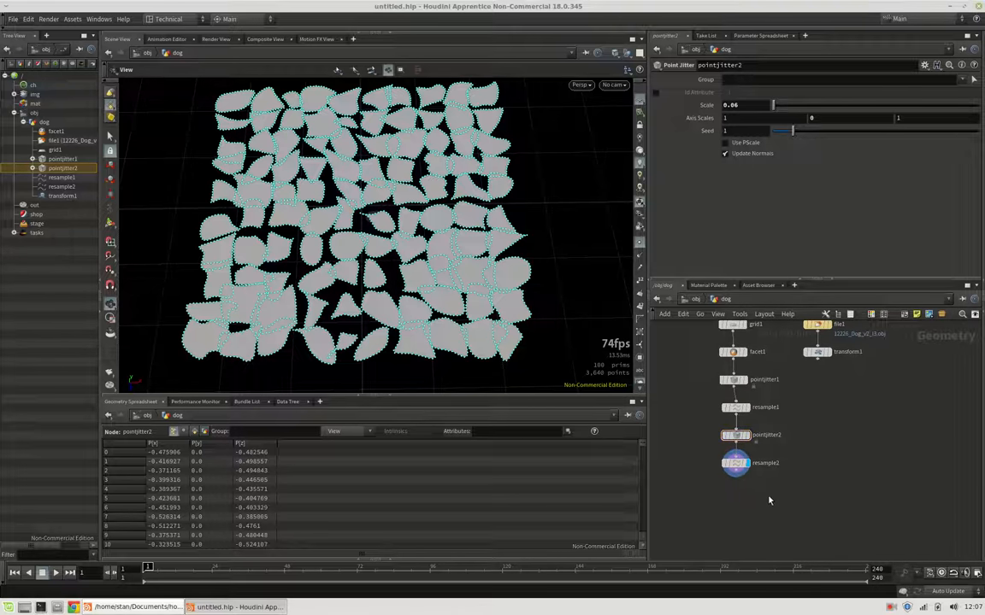
Add a UV Layout node with the projection mode that flattens the patches onto a square.
{"action": "key", "text": "Tab"}
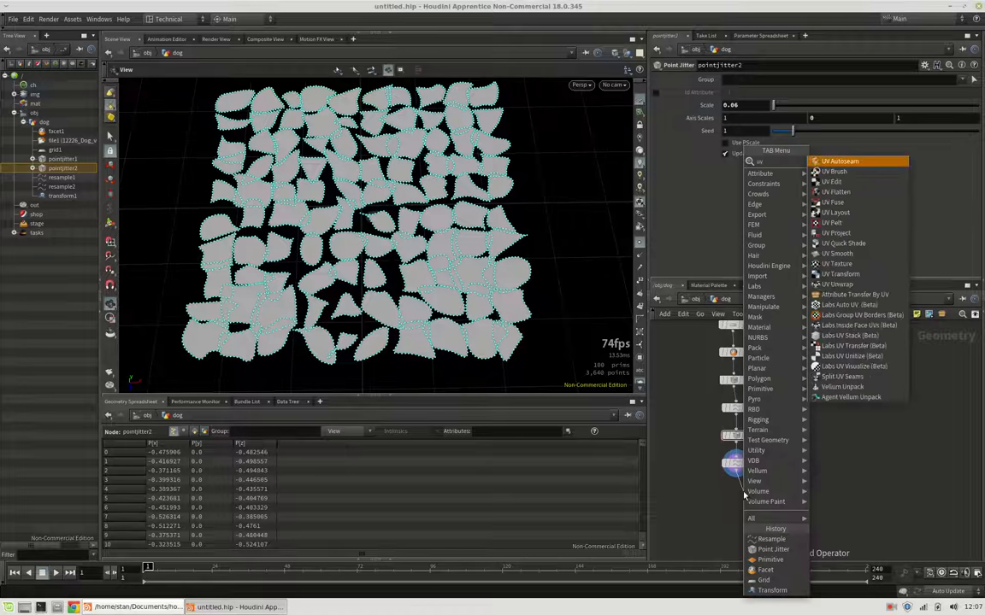
{"action": "left_click", "coordinate": [834, 212]}
{"action": "type", "text": "P"}
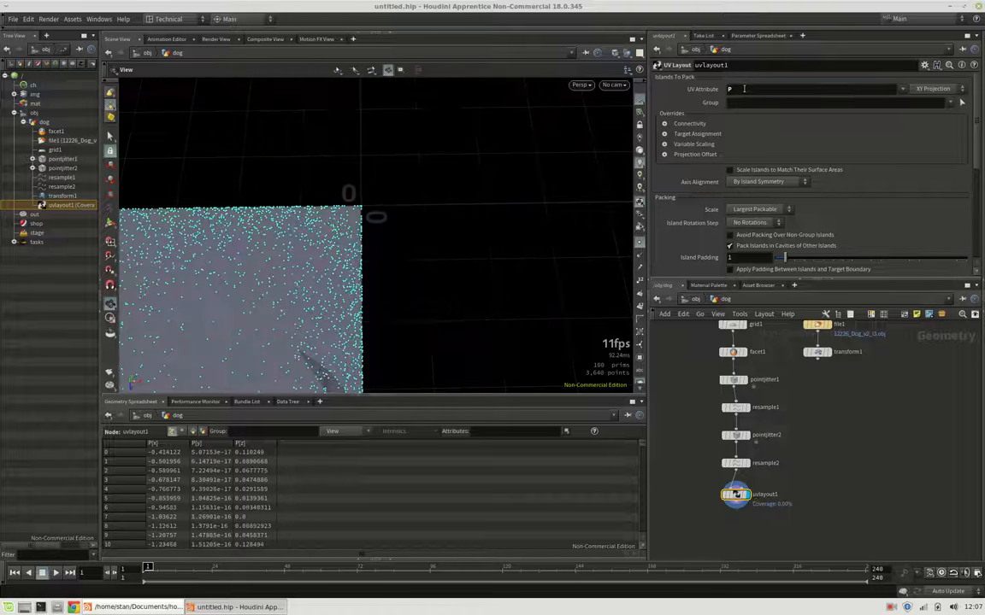
{"action": "left_click", "coordinate": [937, 89]}
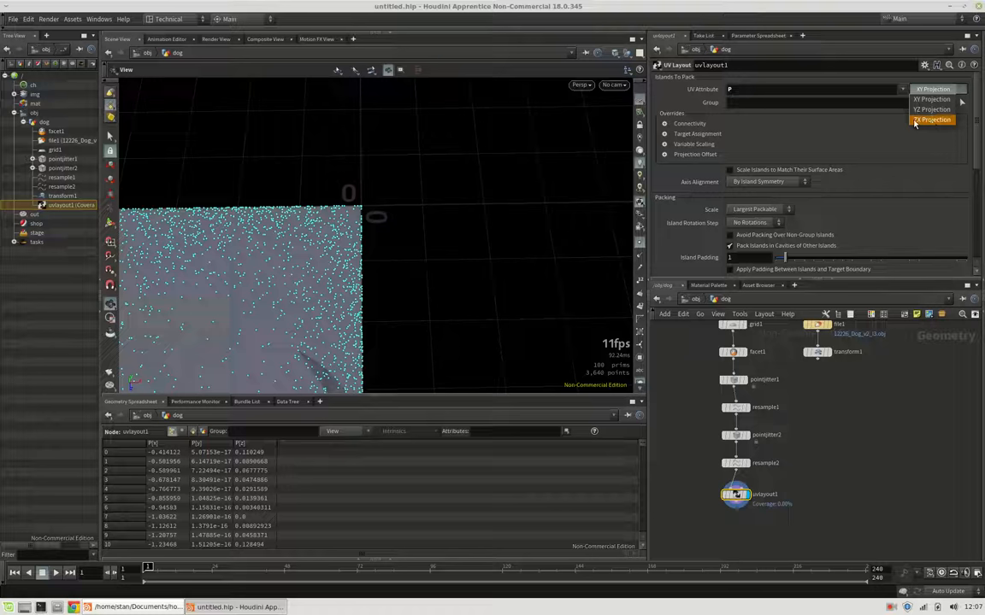
{"action": "left_click", "coordinate": [937, 120]}
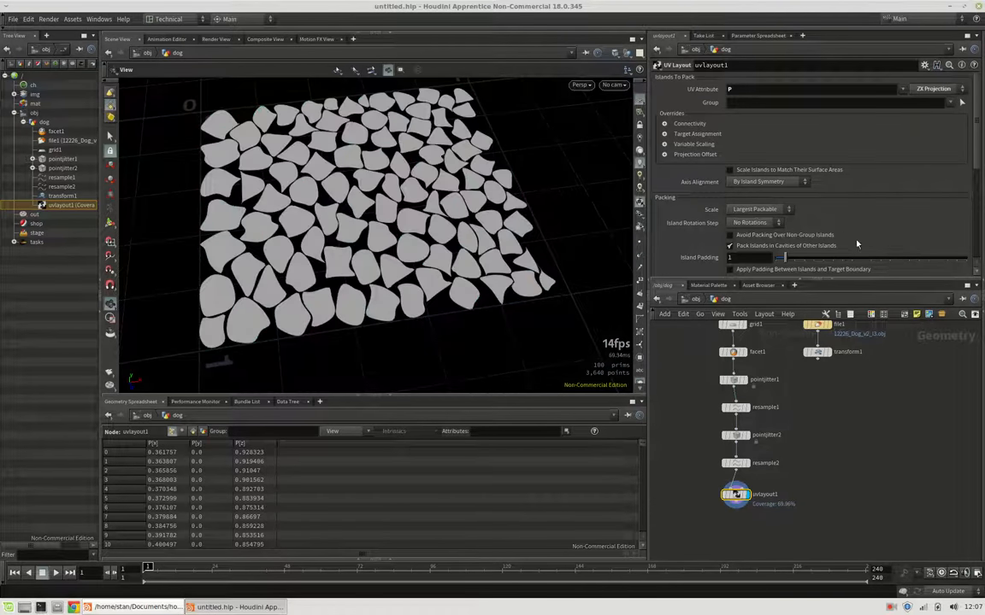
Raise Island Padding and apply padding between islands and away from the target boundary.
{"action": "left_click_drag", "start_coordinate": [780, 257], "coordinate": [889, 256]}
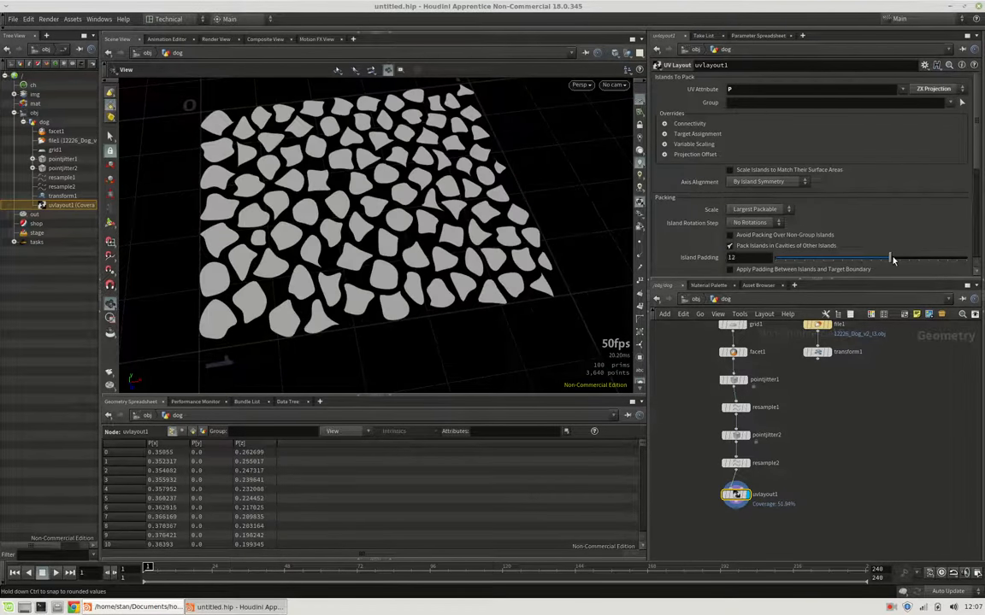
{"action": "left_click_drag", "start_coordinate": [889, 256], "coordinate": [897, 257]}
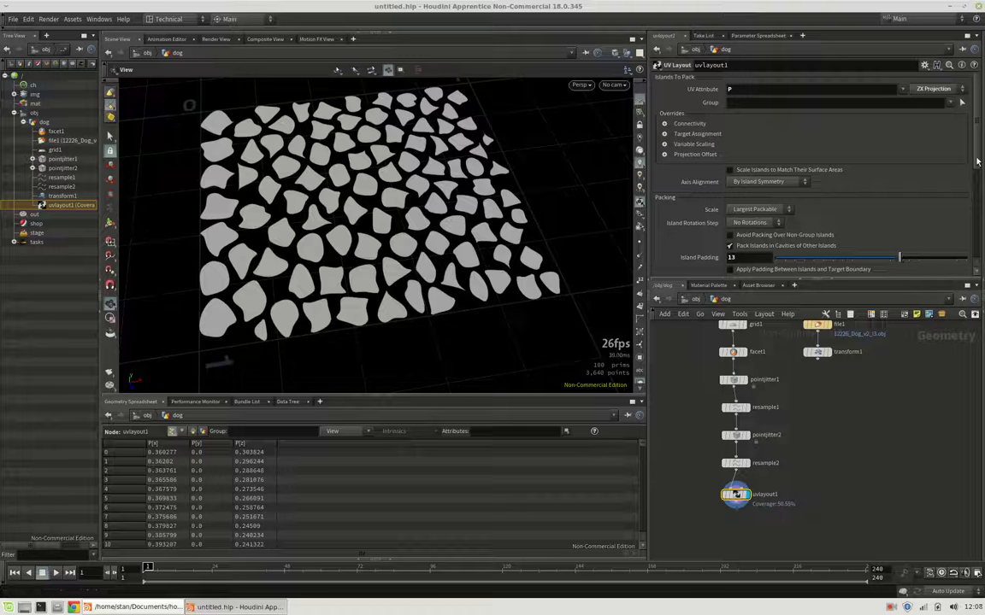
{"action": "scroll", "scroll_direction": "down", "scroll_amount": 3}
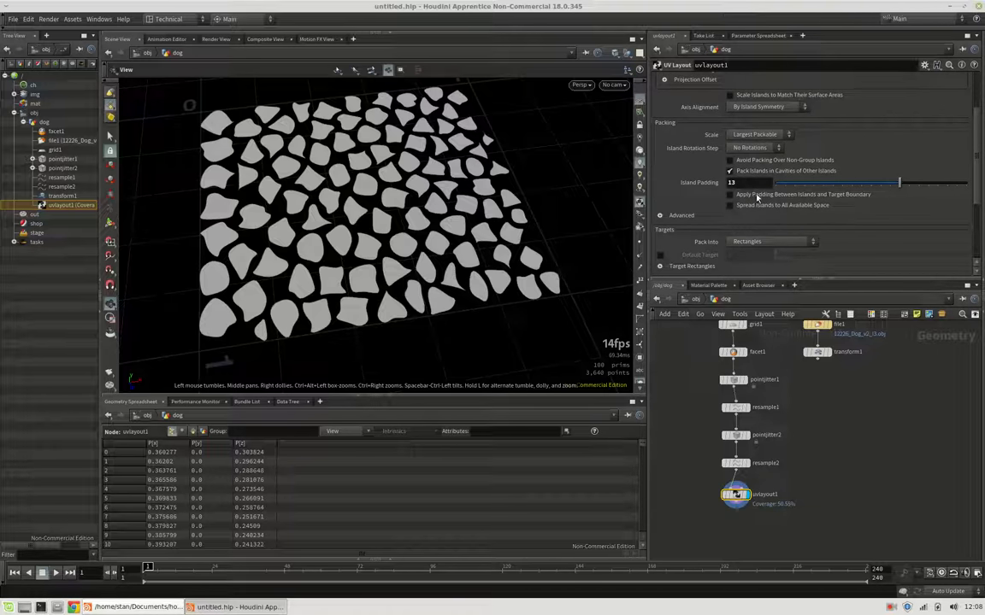
{"action": "left_click", "coordinate": [730, 195]}
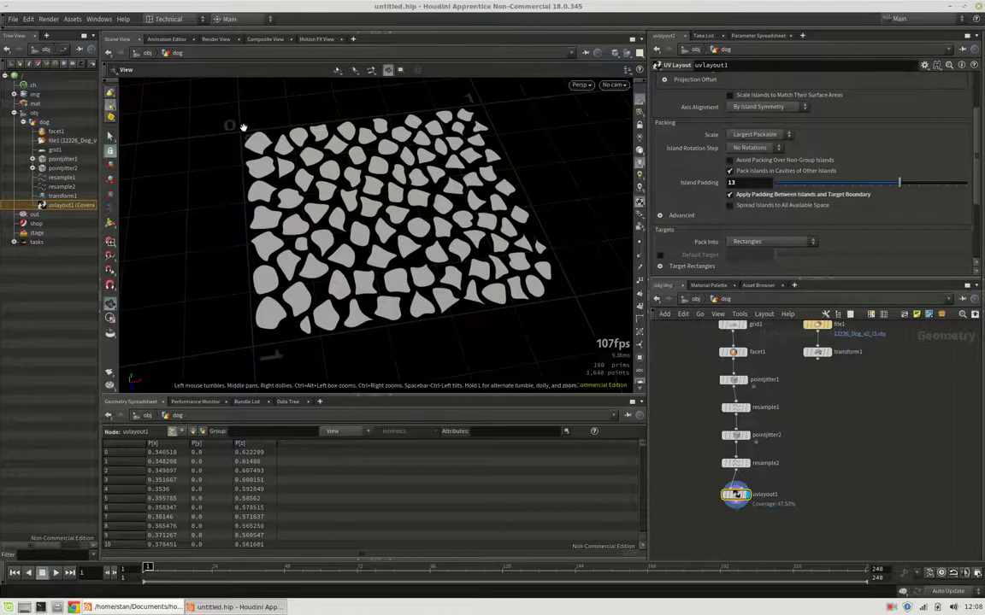
{"action": "mouse_move", "coordinate": [474, 94]}
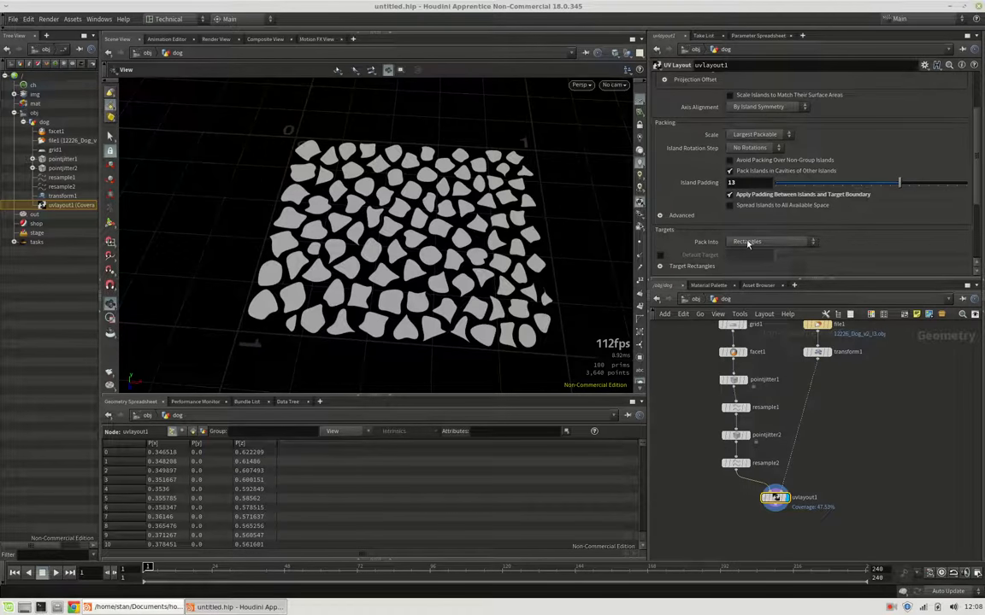
Append a Remesh SOP after the UV Layout node.
{"action": "left_click", "coordinate": [769, 241]}
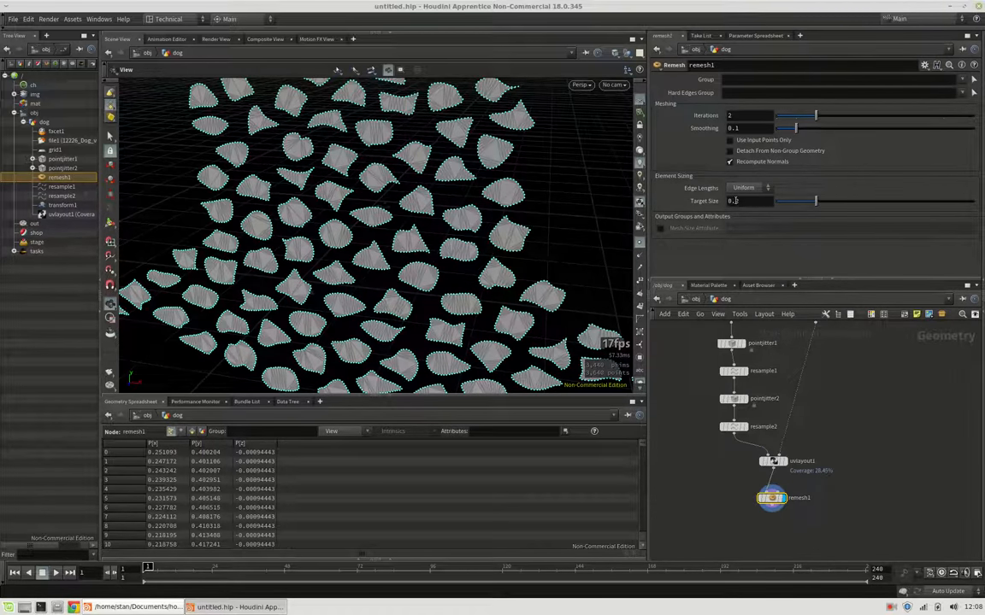
Set the Remesh target edge size to 0.005 for very dense patches.
{"action": "left_click_drag", "start_coordinate": [815, 202], "coordinate": [778, 201]}
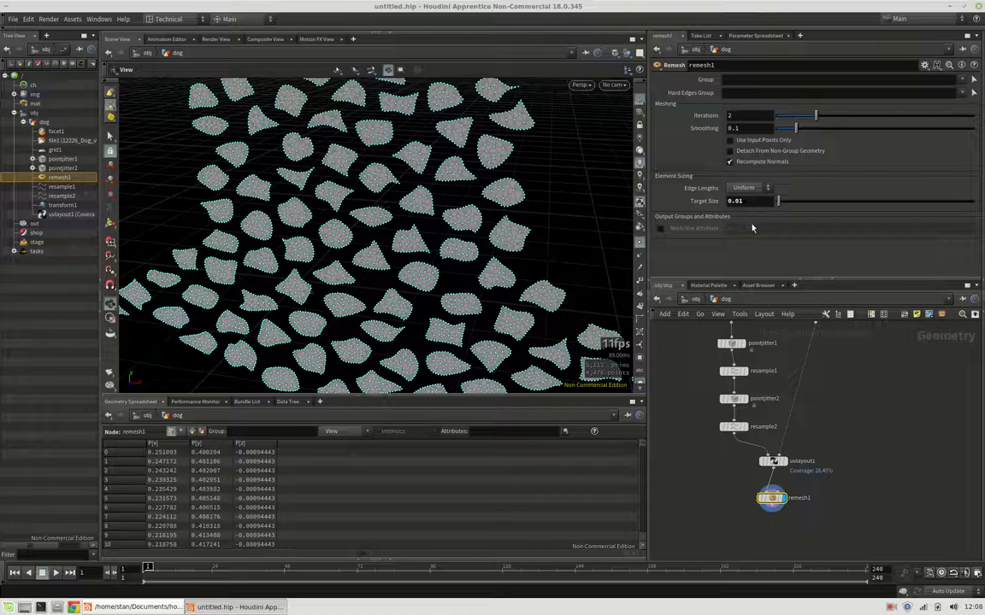
{"action": "left_click", "coordinate": [745, 202]}
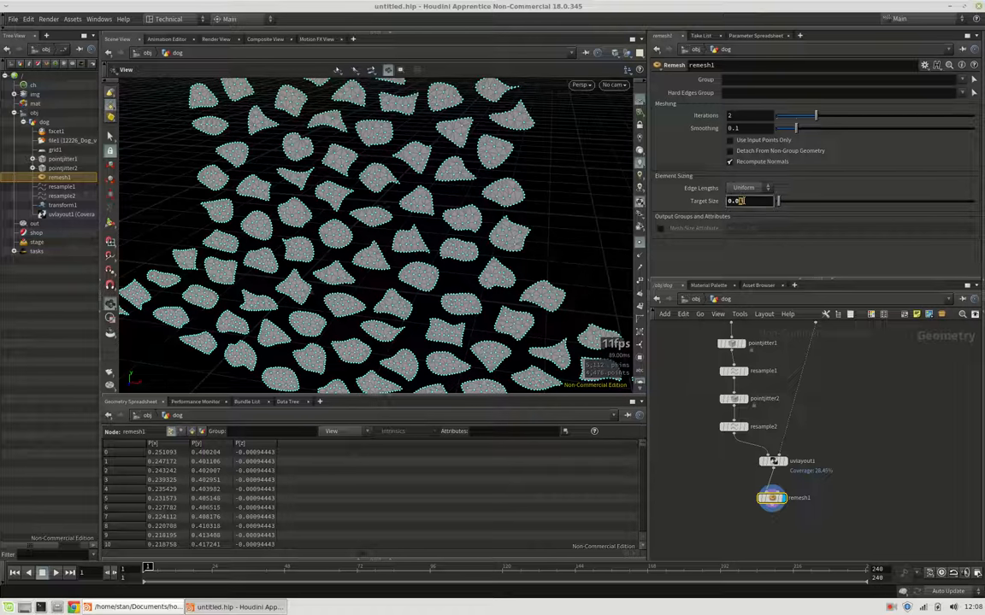
{"action": "type", "text": "0.005"}
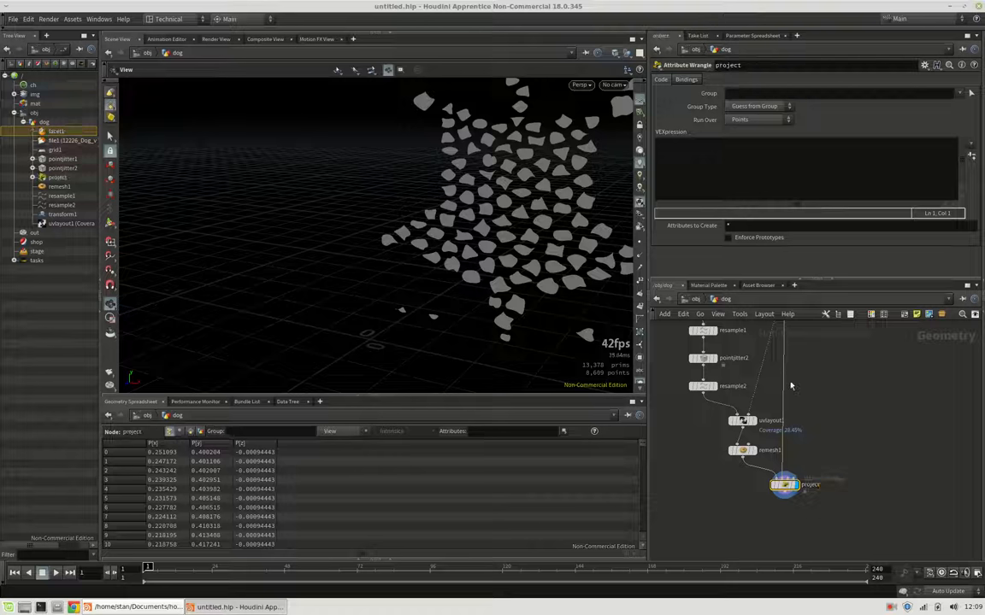
Write v@P = uvsample(1, 'P', 'uv', v@P); in an Attribute Wrangle to map patches onto the dog.
{"action": "left_click", "coordinate": [795, 171]}
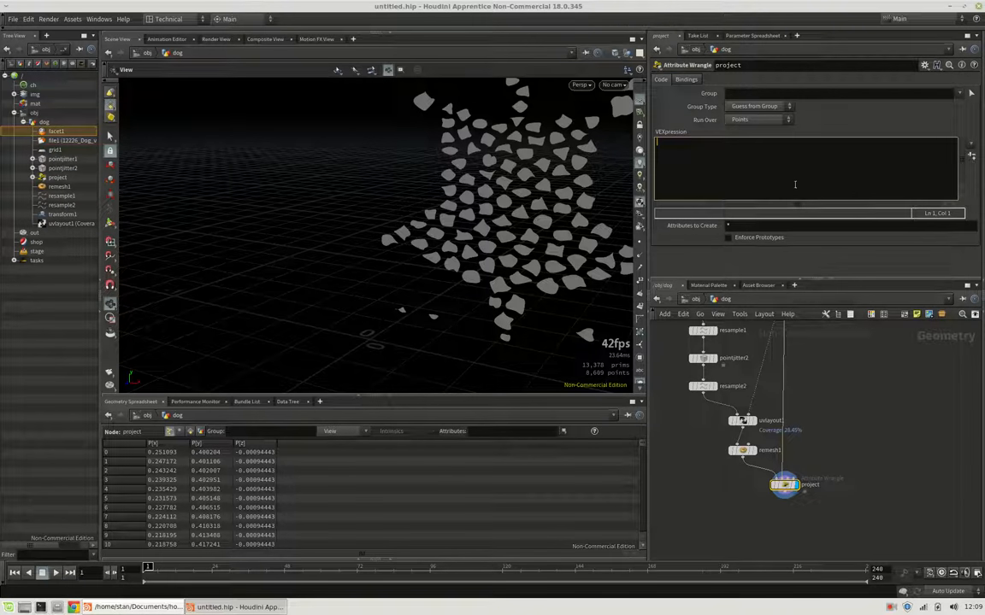
{"action": "type", "text": "v"}
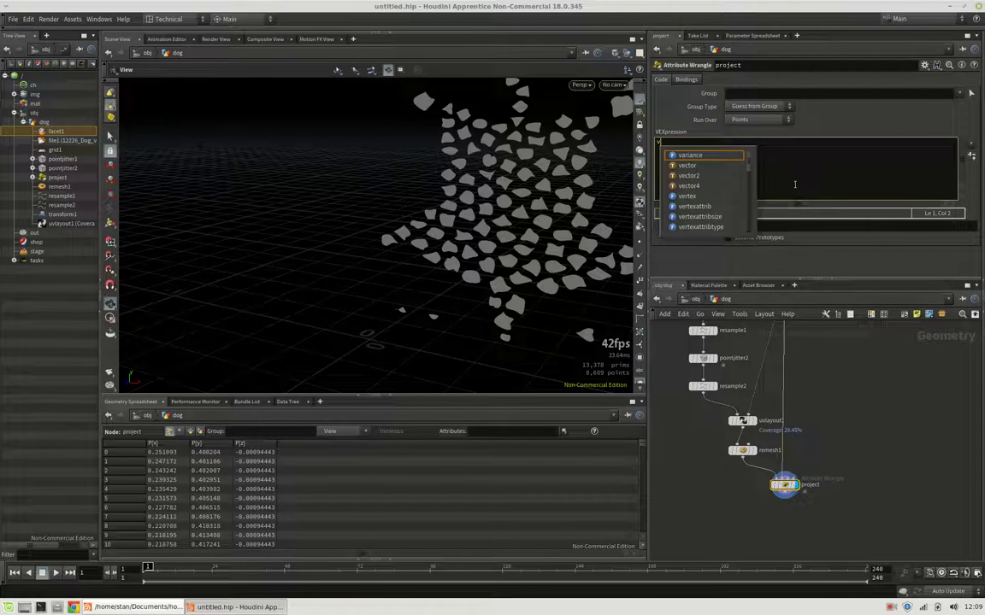
{"action": "type", "text": "v@P ="}
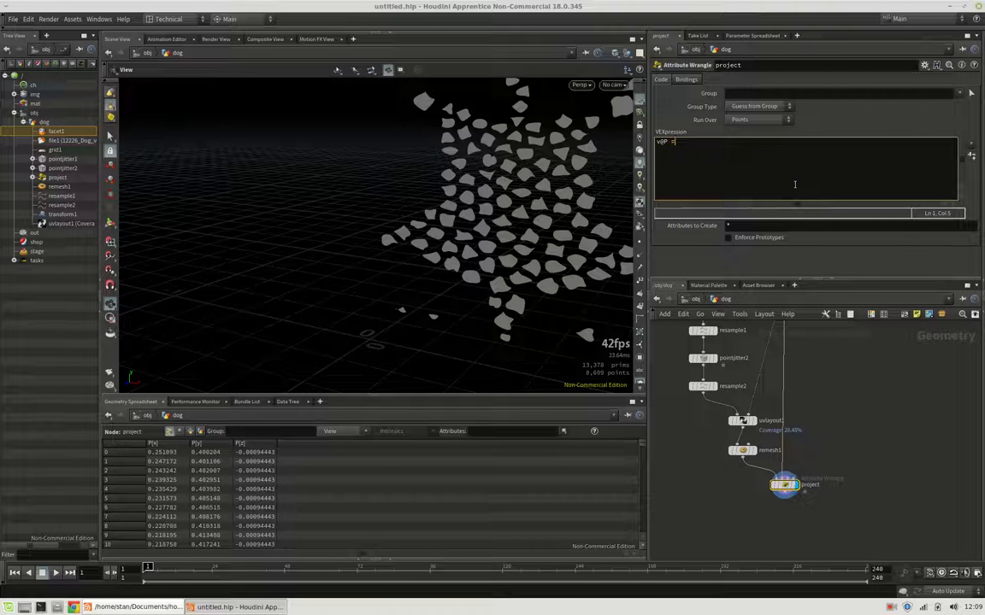
{"action": "type", "text": "uvsample(1,"}
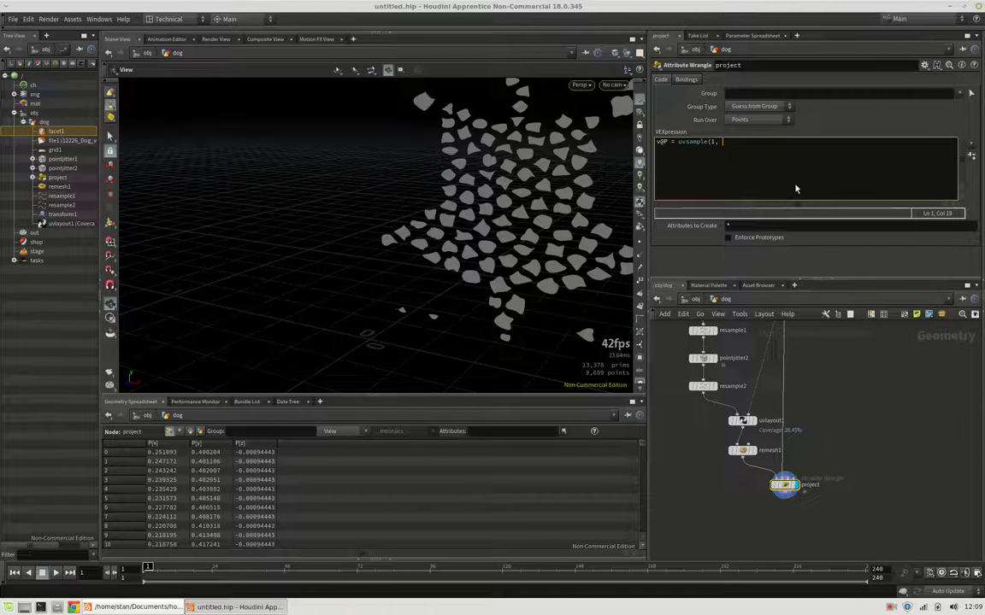
{"action": "type", "text": "'"}
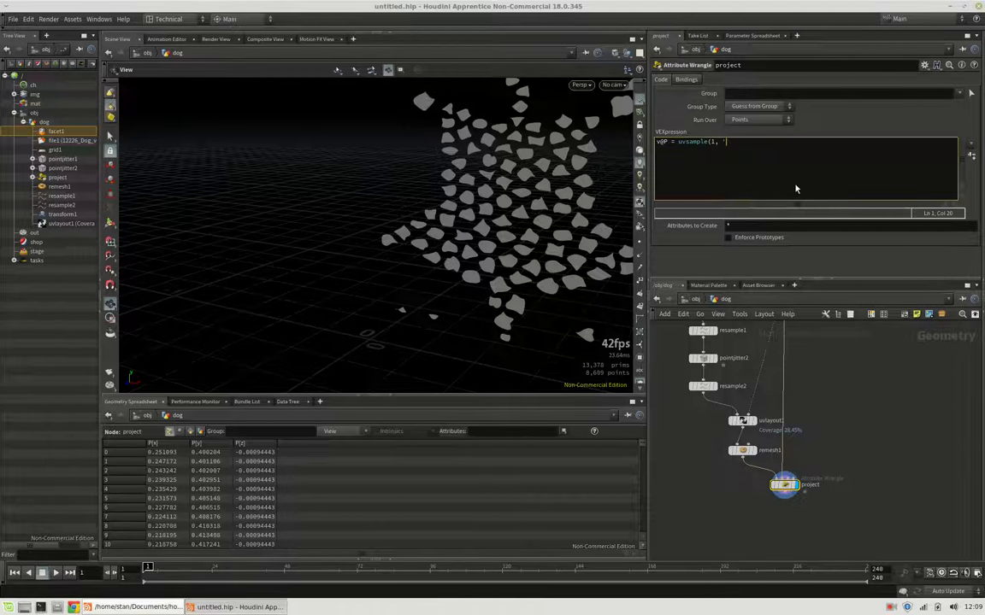
{"action": "type", "text": "', 'uv', v@P"}
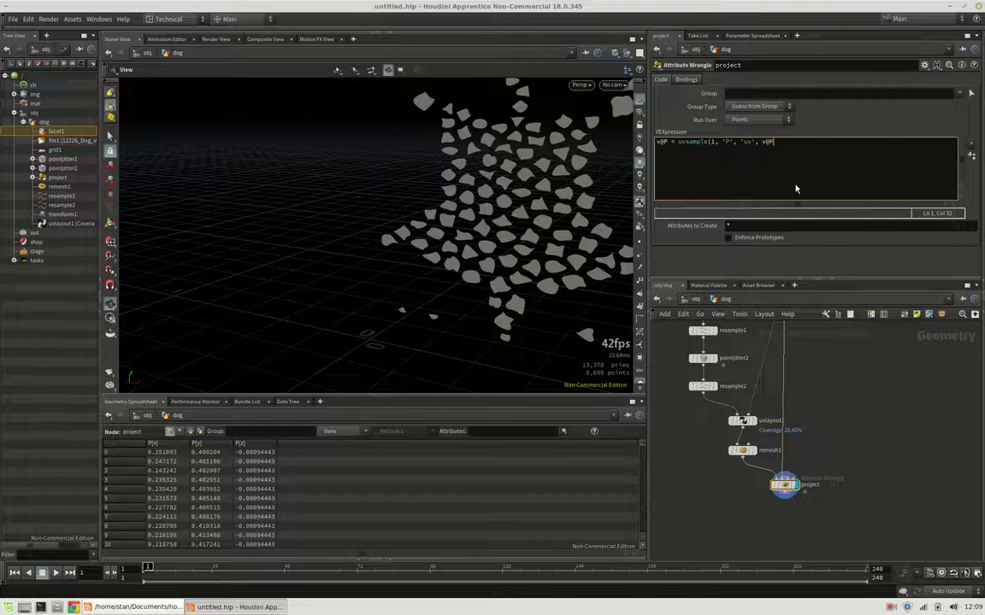
{"action": "type", "text": ");"}
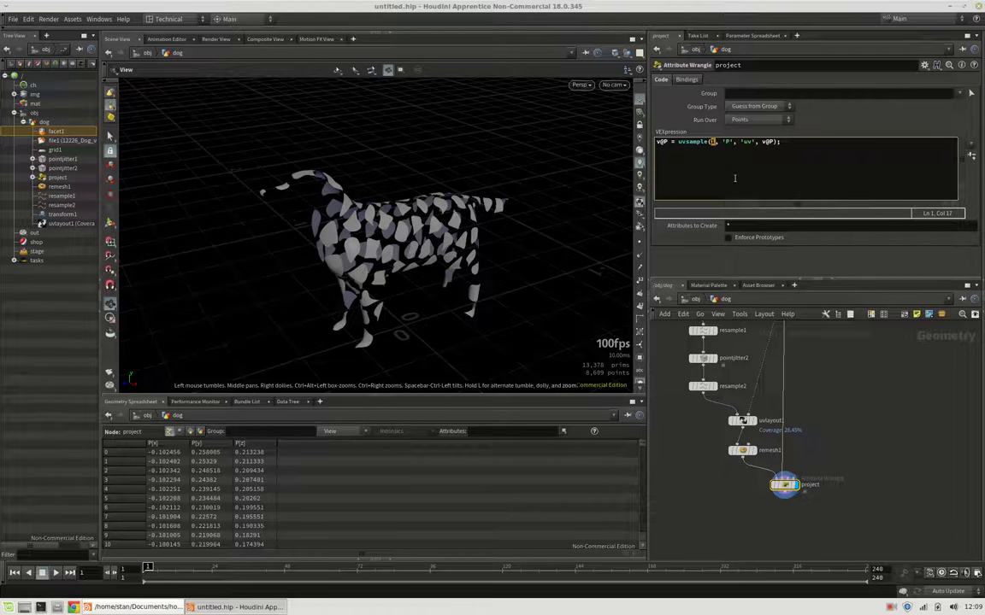
{"action": "mouse_move", "coordinate": [800, 348]}
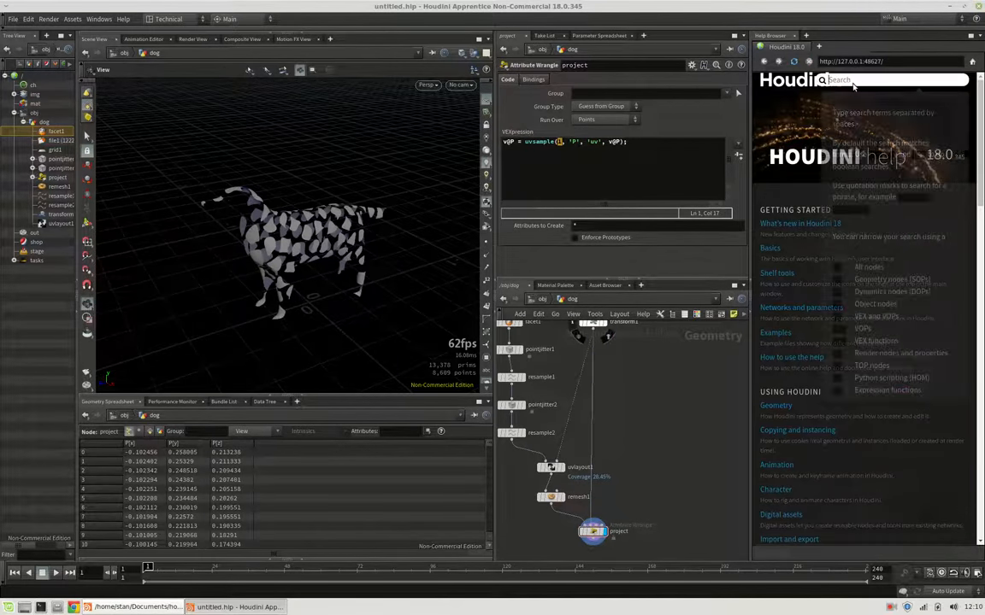
Search the Help Browser for uvsample and read through the VEX function's page.
{"action": "type", "text": "uvsample"}
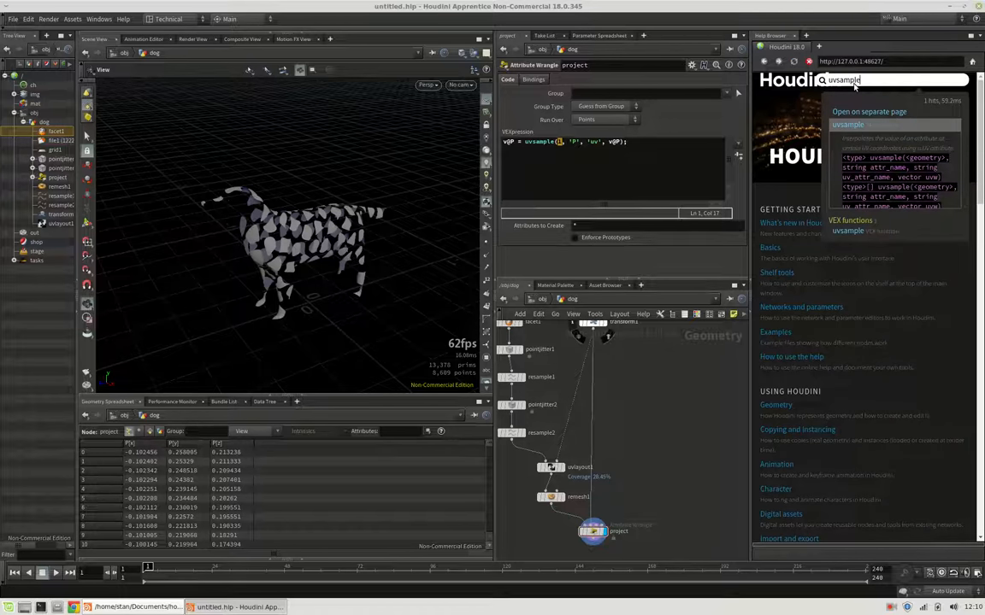
{"action": "left_click", "coordinate": [851, 125]}
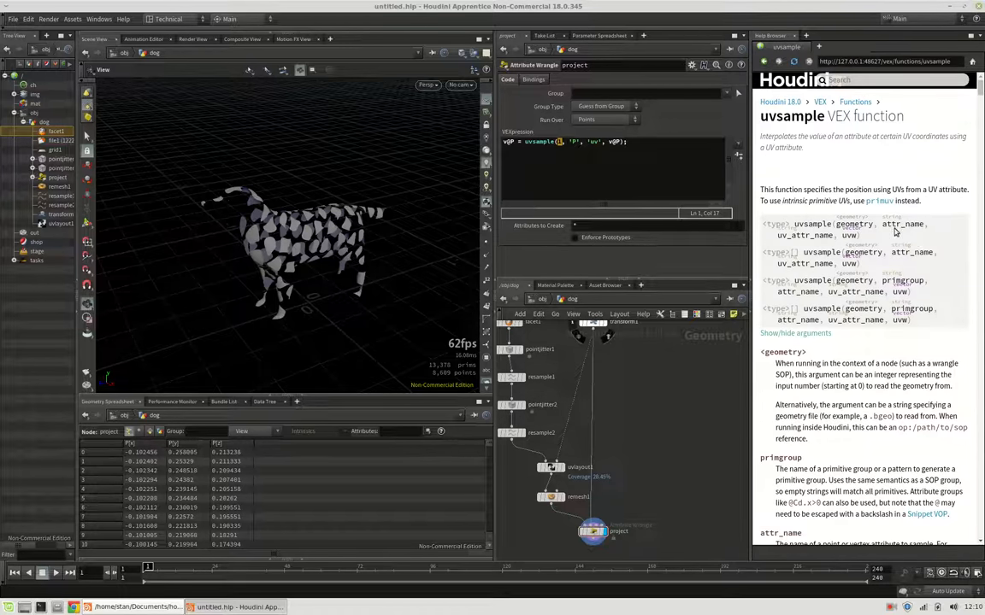
{"action": "scroll", "scroll_direction": "down", "scroll_amount": 3}
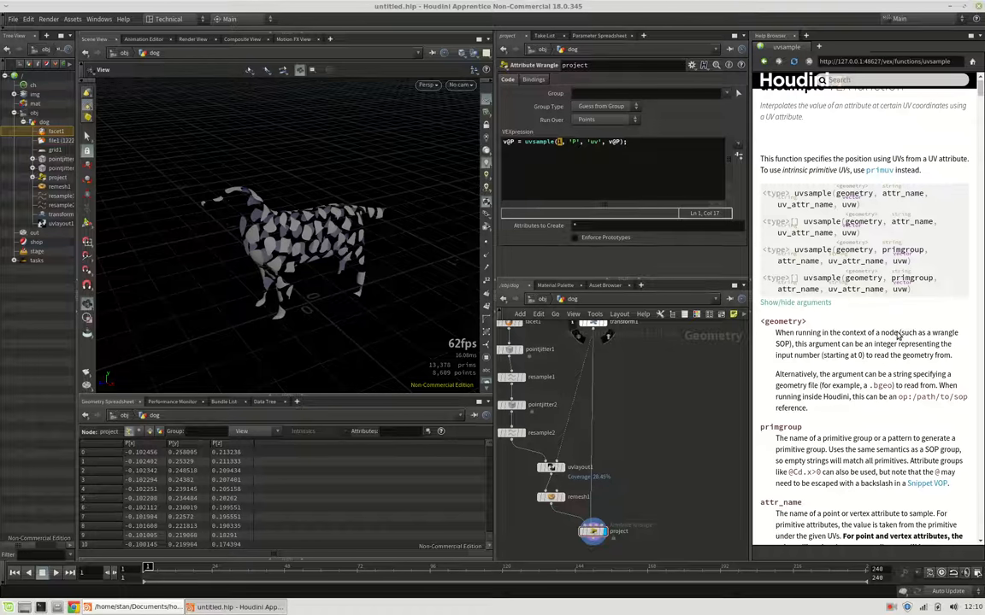
{"action": "scroll", "scroll_direction": "down", "scroll_amount": 3}
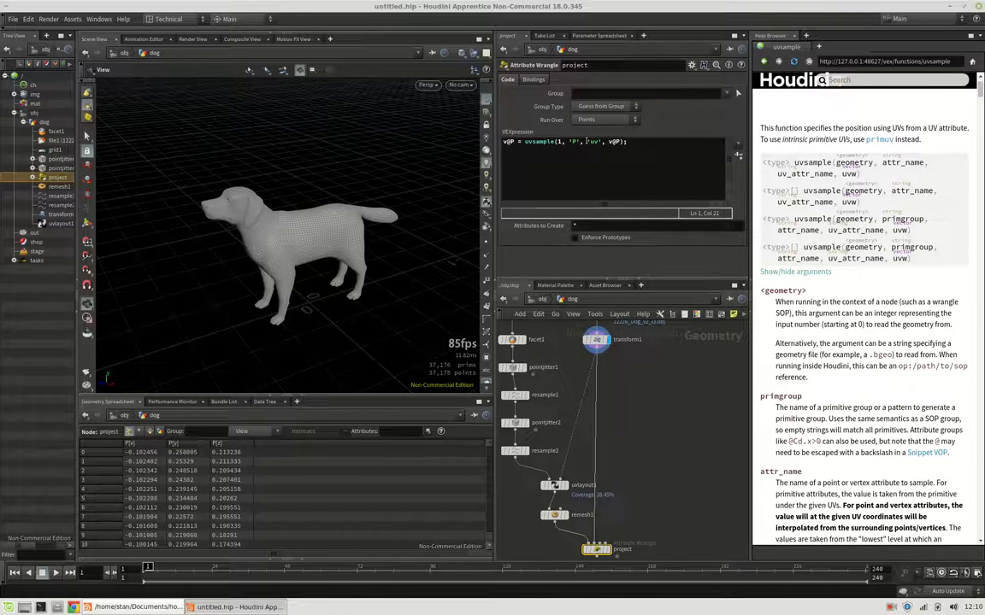
{"action": "scroll", "scroll_direction": "down", "scroll_amount": 3}
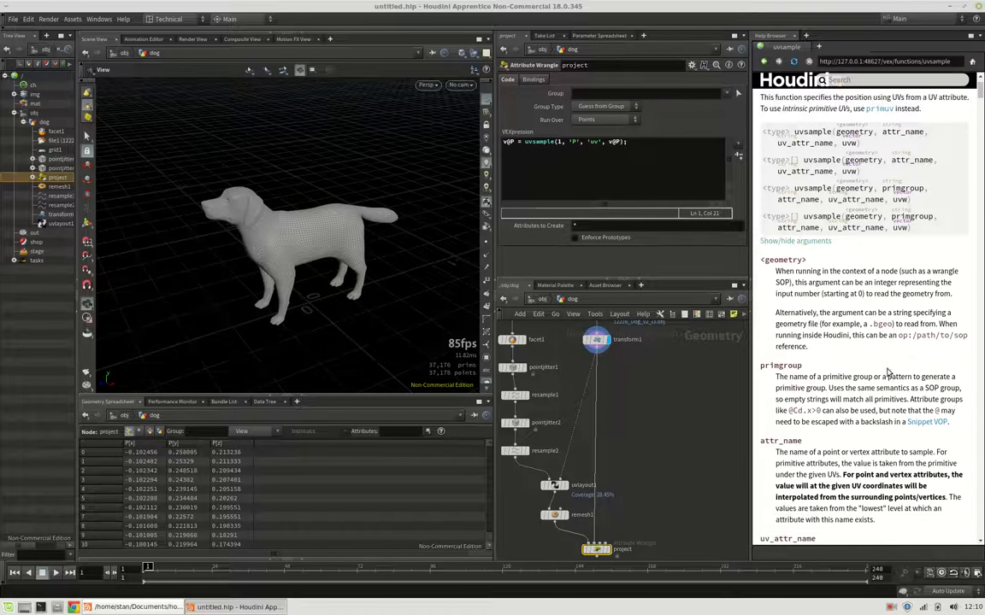
{"action": "scroll", "scroll_direction": "down", "scroll_amount": 3}
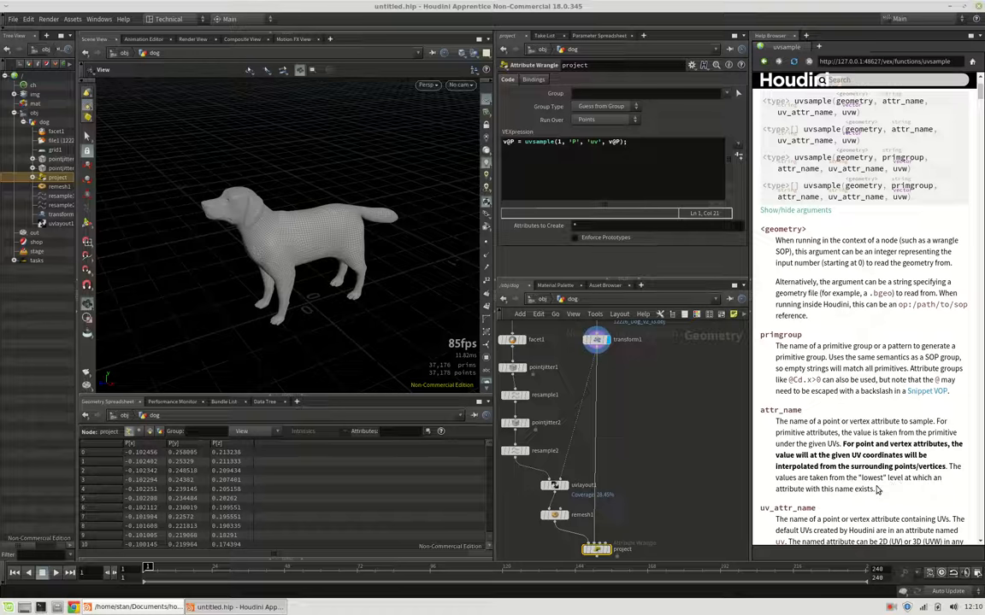
{"action": "scroll", "scroll_direction": "down", "scroll_amount": 3}
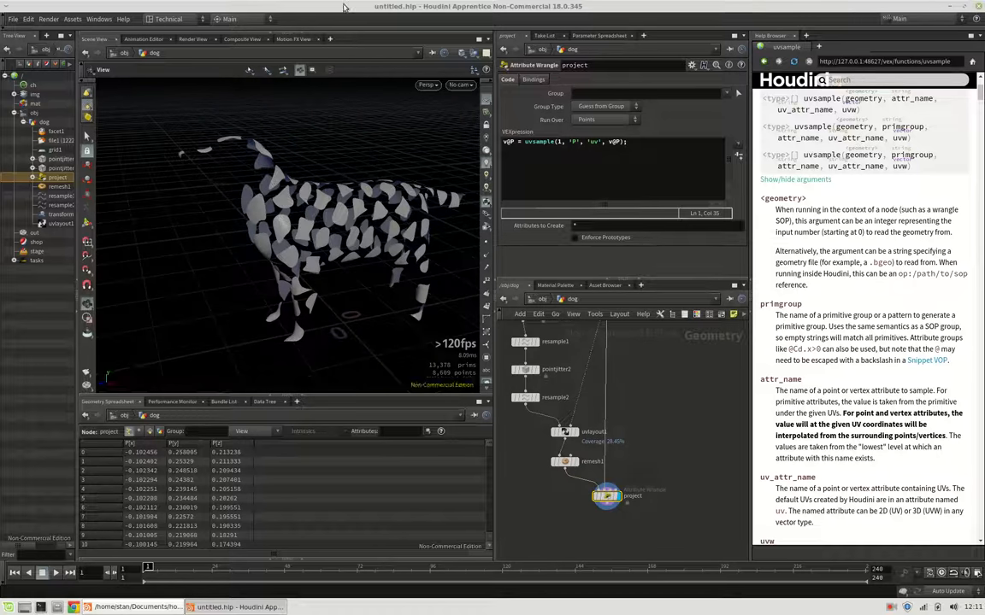
{"action": "mouse_move", "coordinate": [338, 229]}
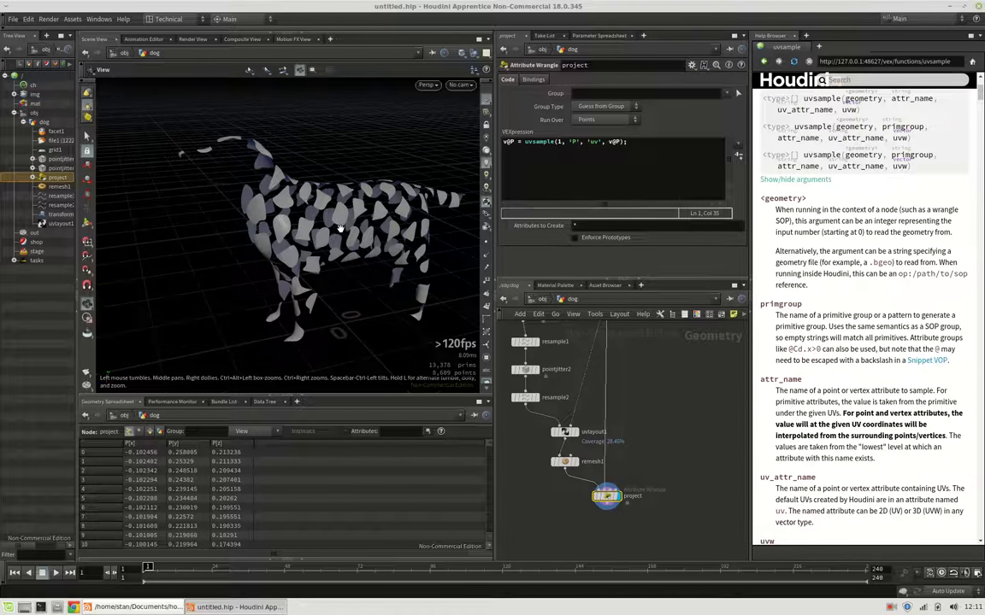